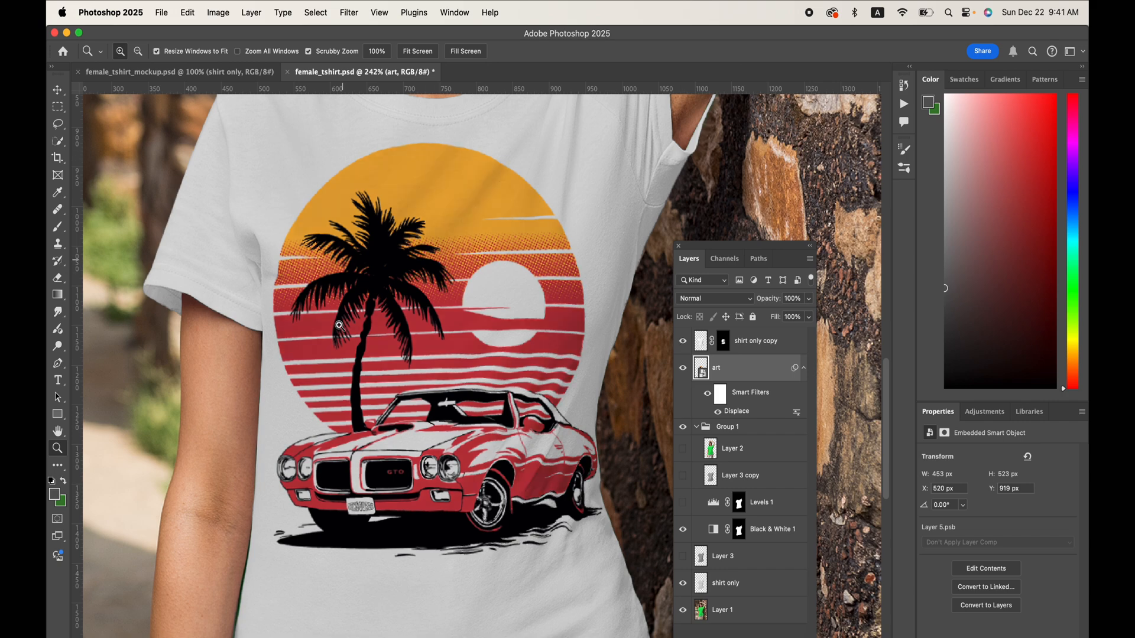
pyautogui.moveTo(489, 375)
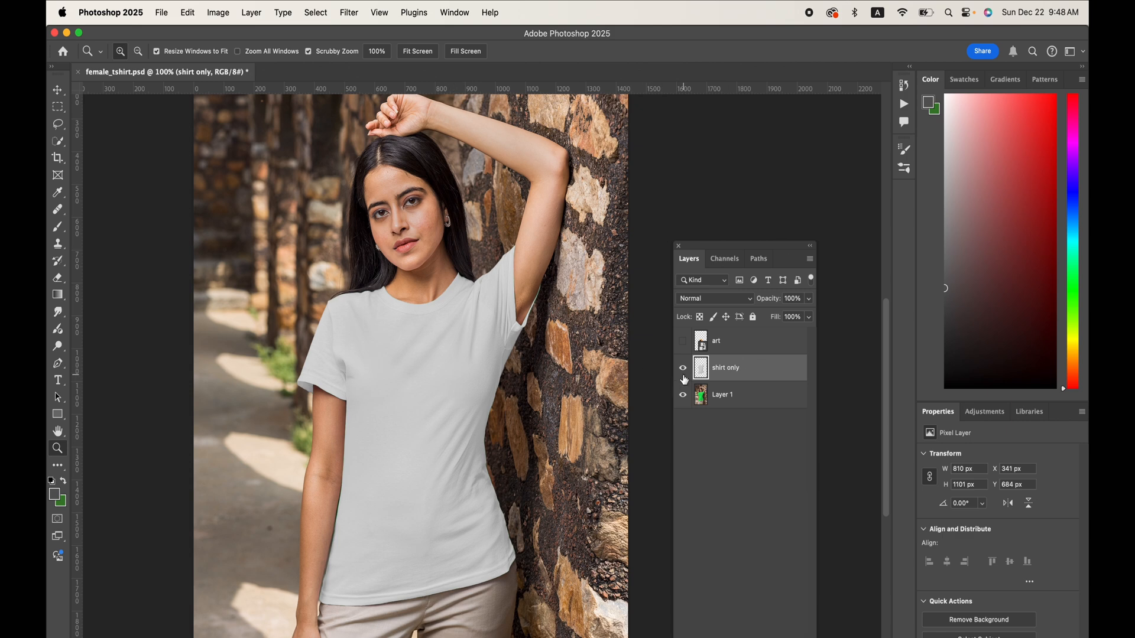
# Show the sunset palm-and-car art layer on the shirt and load the shirt only layer's outline as a selection
pyautogui.click(681, 368)
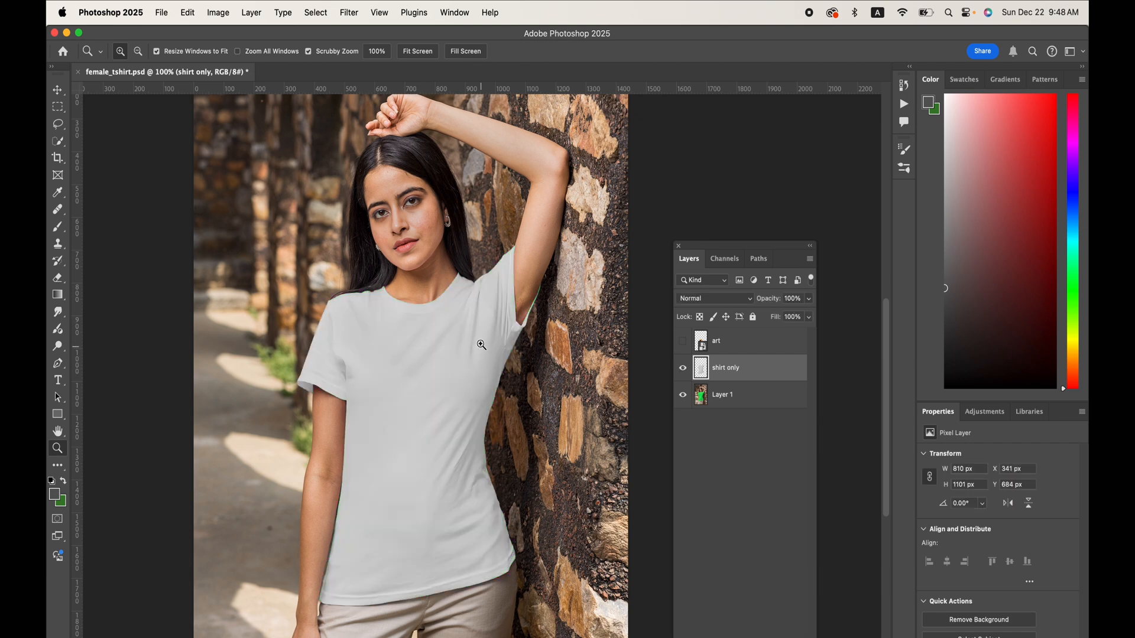
pyautogui.click(681, 340)
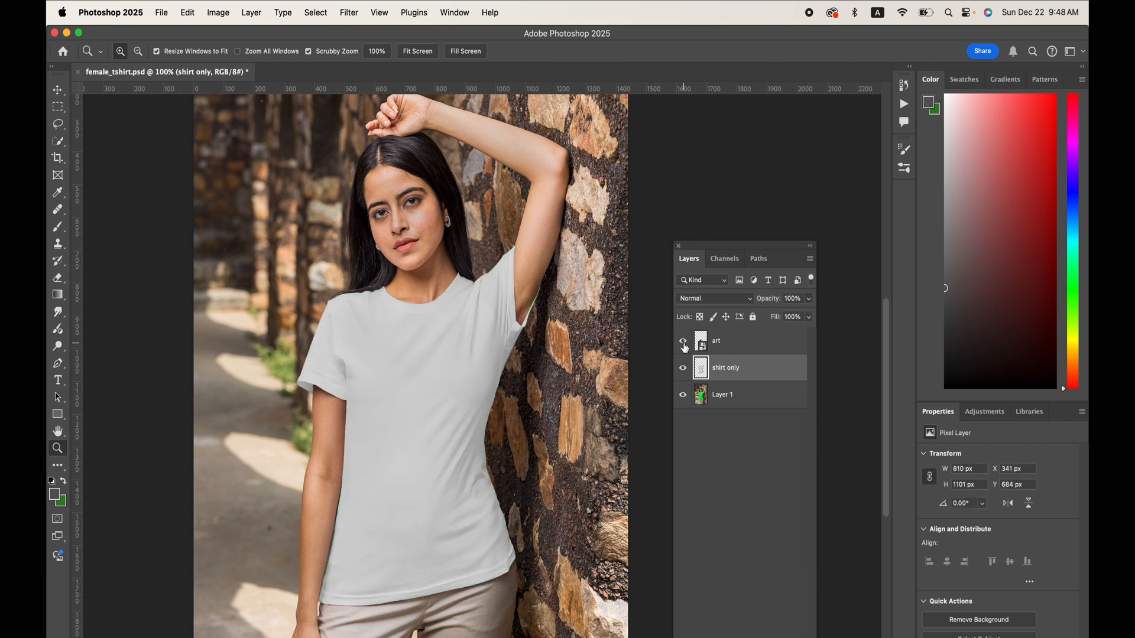
pyautogui.click(681, 340)
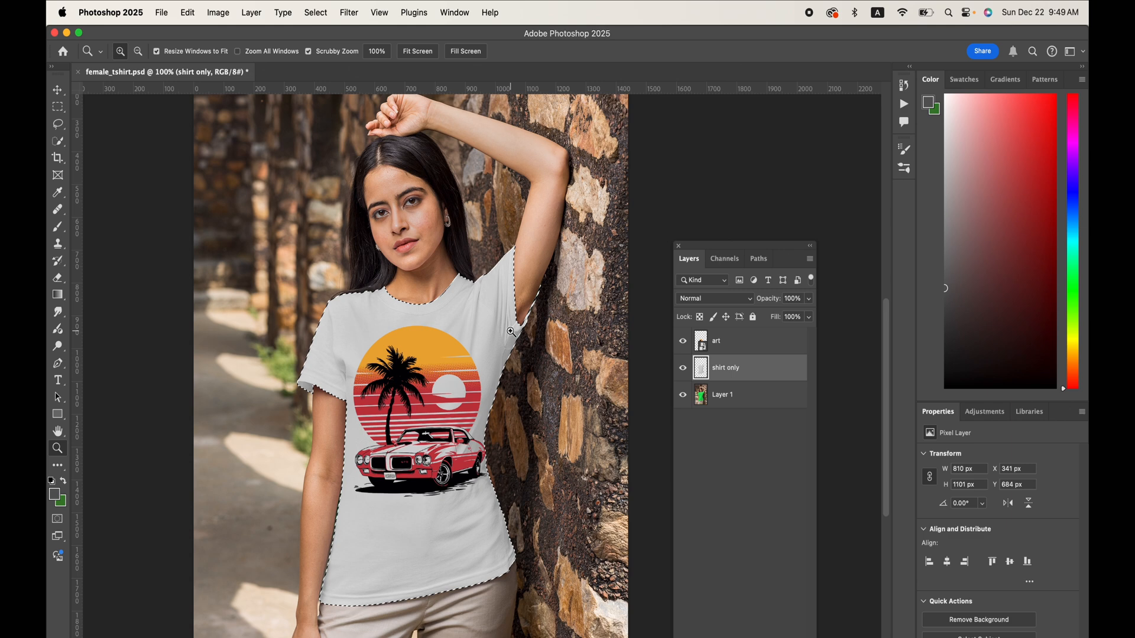
# Hide the art and shirt only layers, then copy the selected green shirt area from Layer 1 into a new Layer 2
pyautogui.click(682, 341)
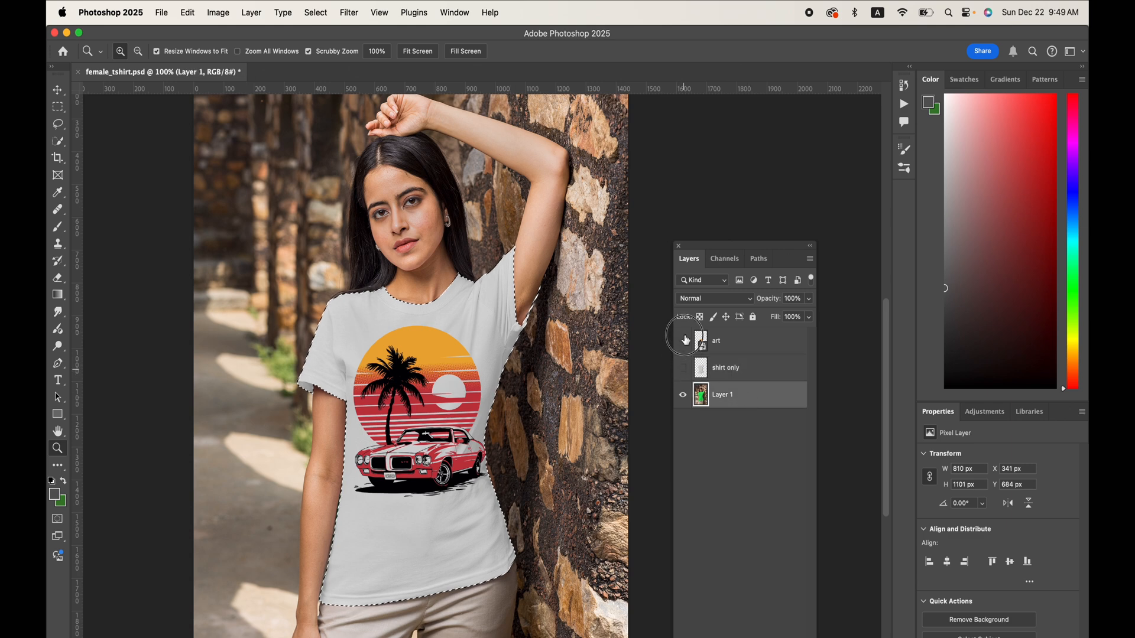
pyautogui.click(218, 12)
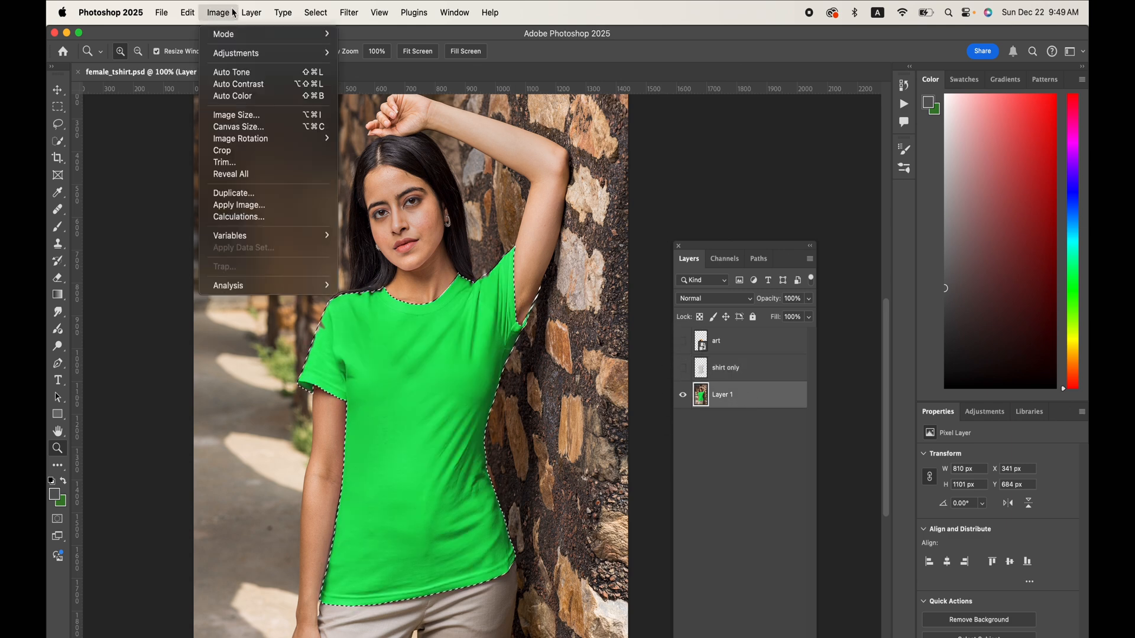
pyautogui.click(250, 11)
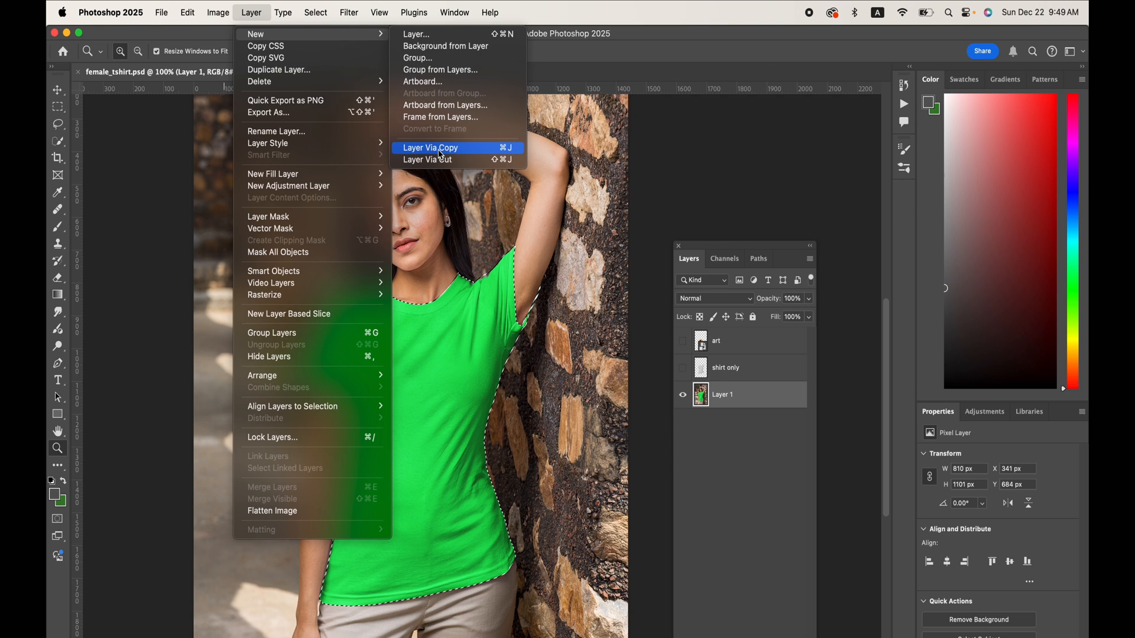
pyautogui.click(430, 148)
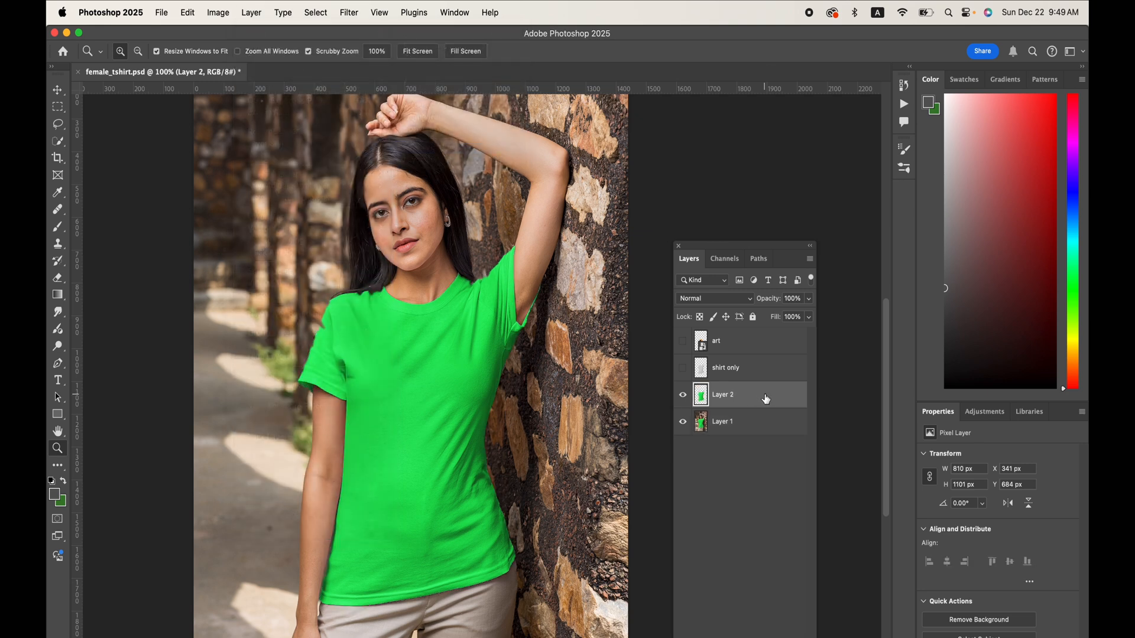
# Give Layer 2 a ~4.9 px Gaussian Blur, desaturate it to grey and boost its contrast with tightened Levels sliders
pyautogui.click(348, 12)
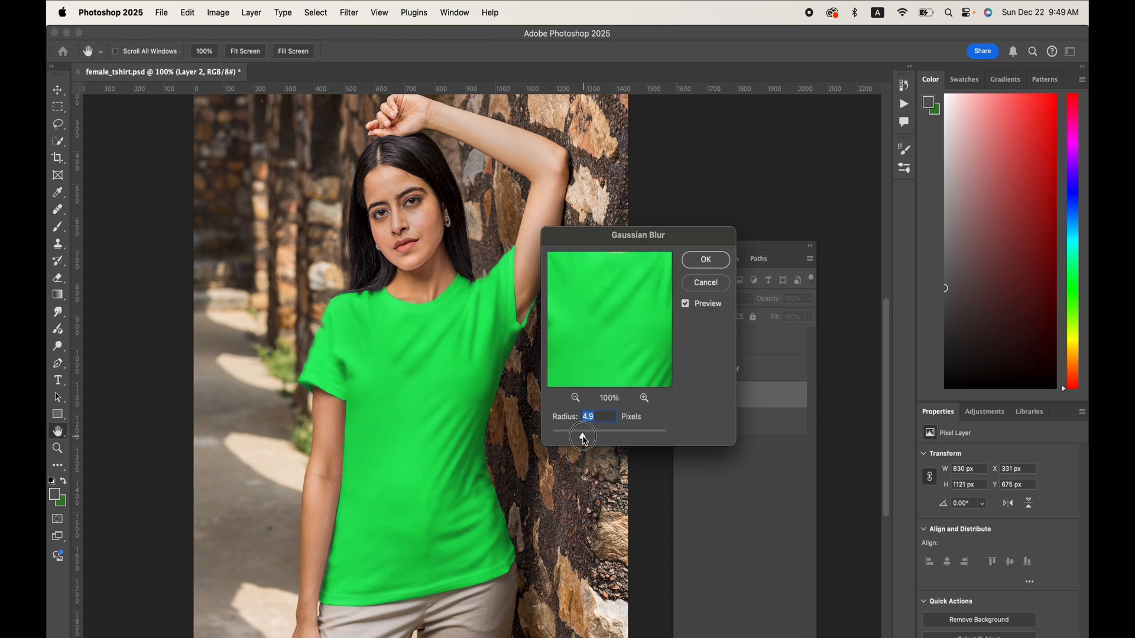
pyautogui.click(218, 12)
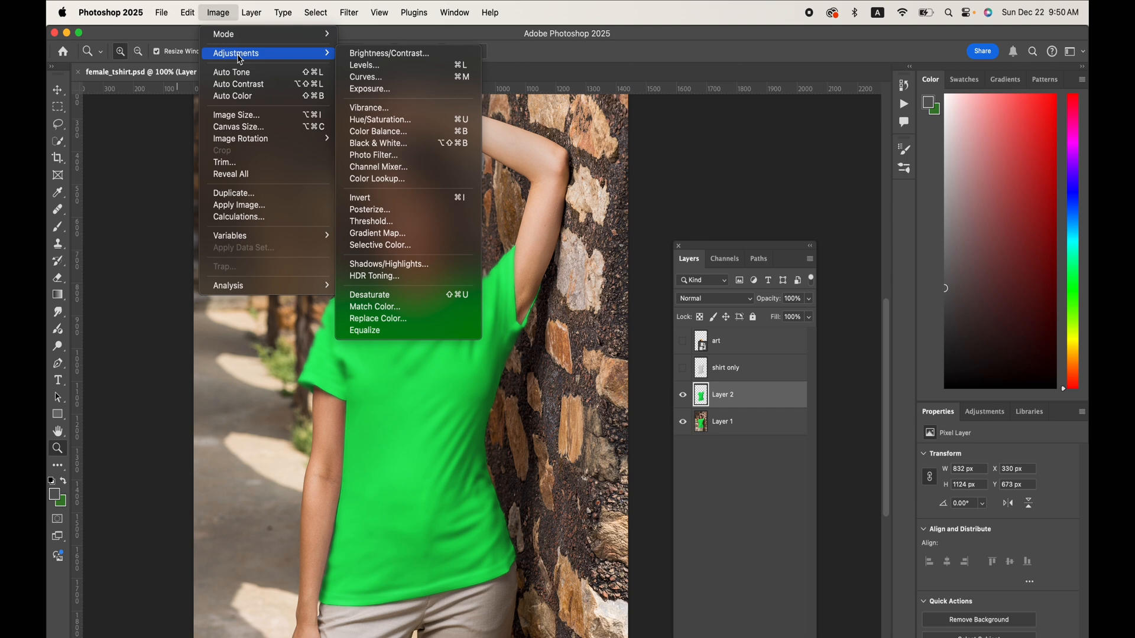
pyautogui.moveTo(369, 294)
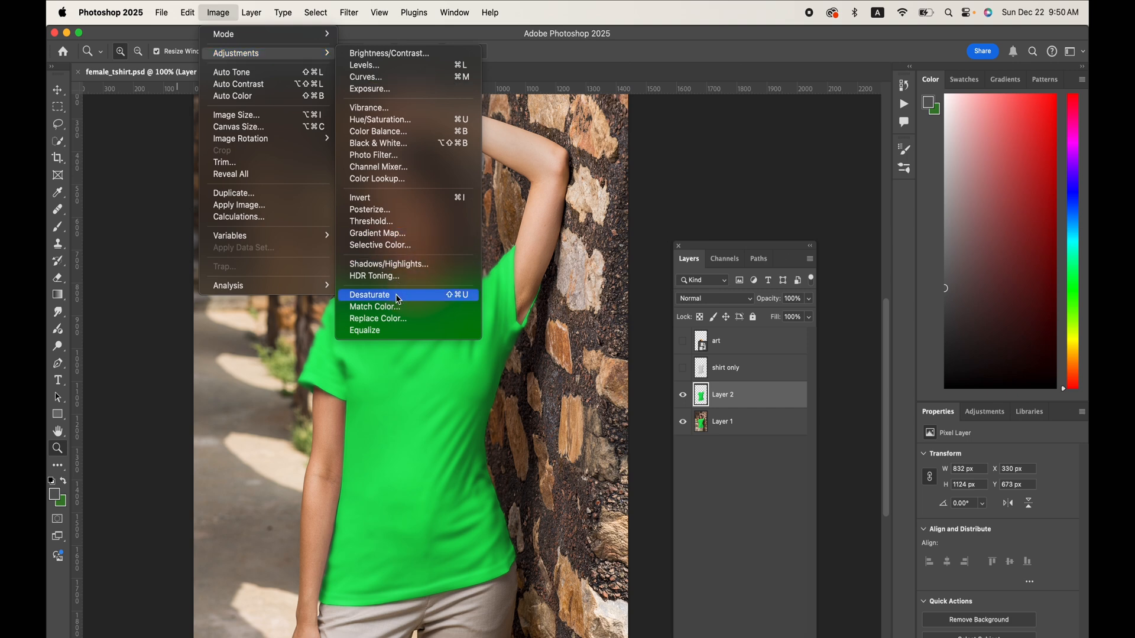
pyautogui.click(369, 294)
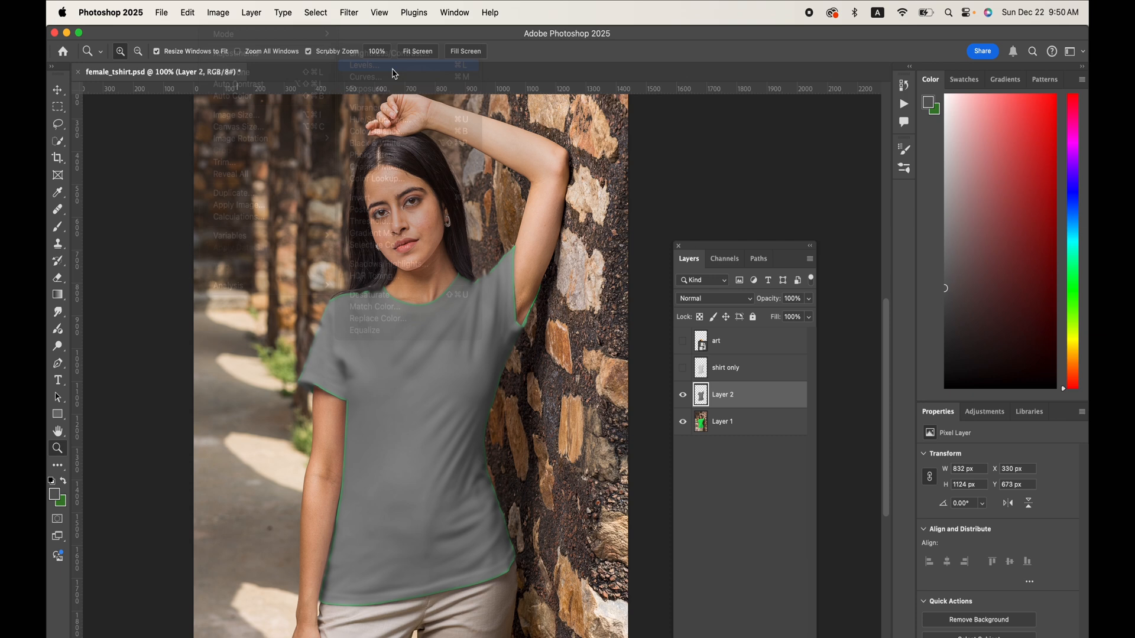
pyautogui.click(361, 65)
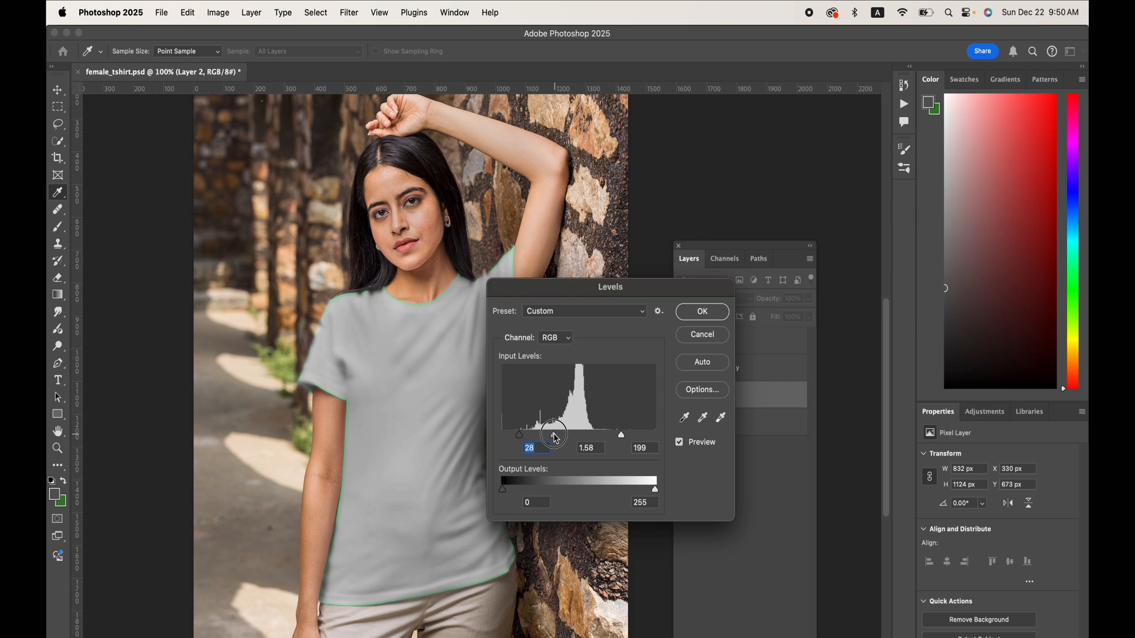
pyautogui.click(700, 311)
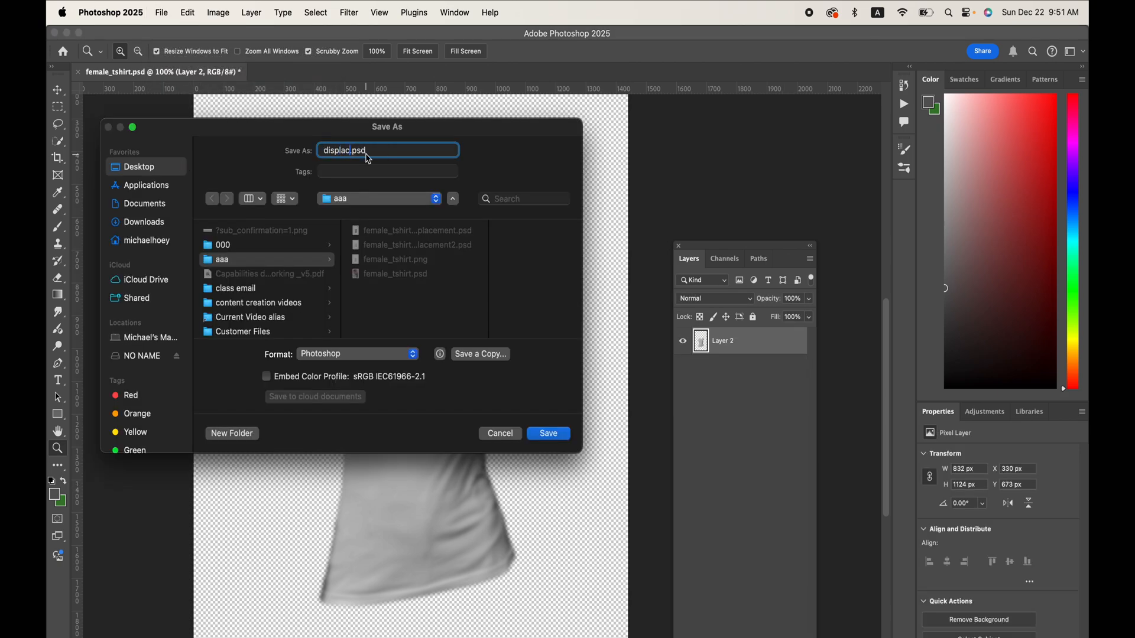
# Save the grey shirt layer as its own document named displacement.psd
pyautogui.click(548, 433)
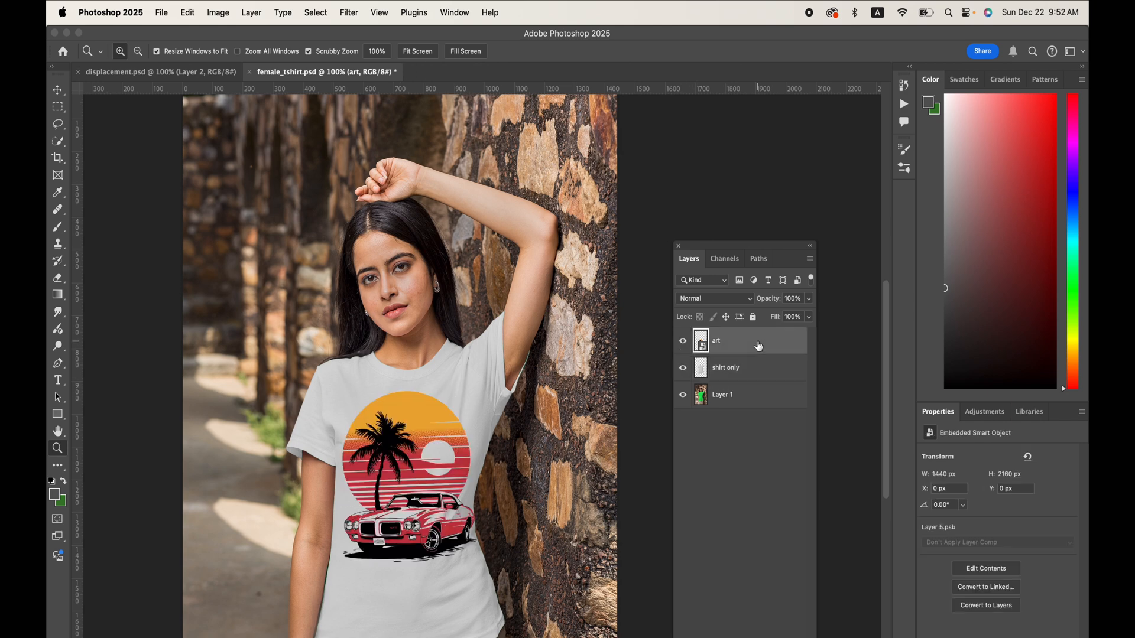
# Add a Displace smart filter to the art layer using displacement.psd as the map to warp the sunset graphic
pyautogui.click(347, 12)
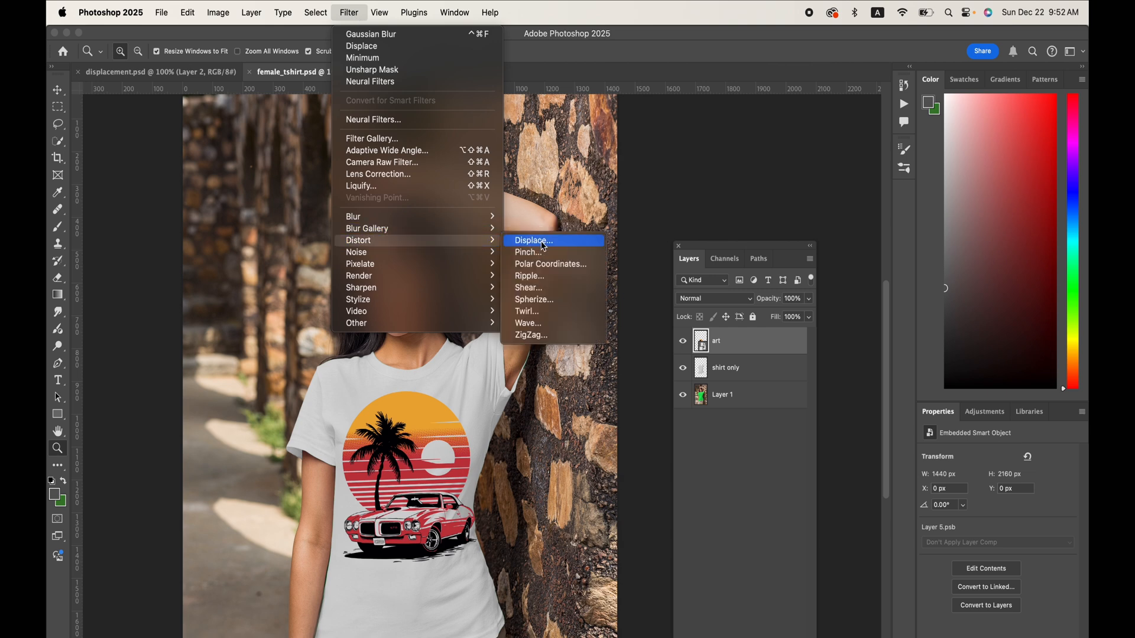
pyautogui.click(532, 240)
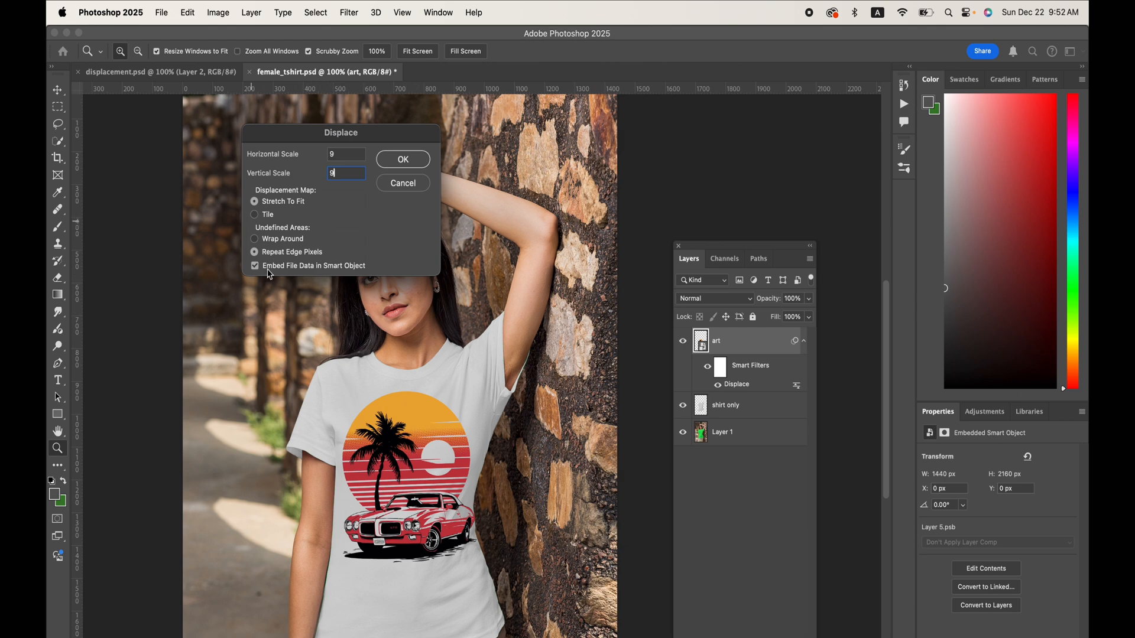
pyautogui.click(402, 160)
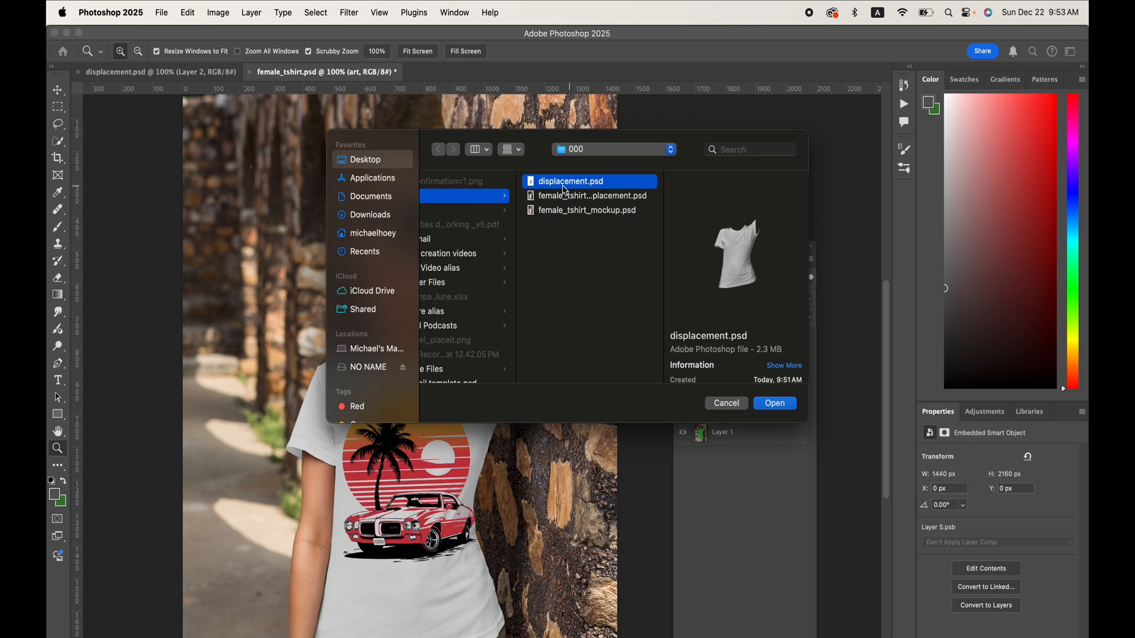
pyautogui.moveTo(726, 353)
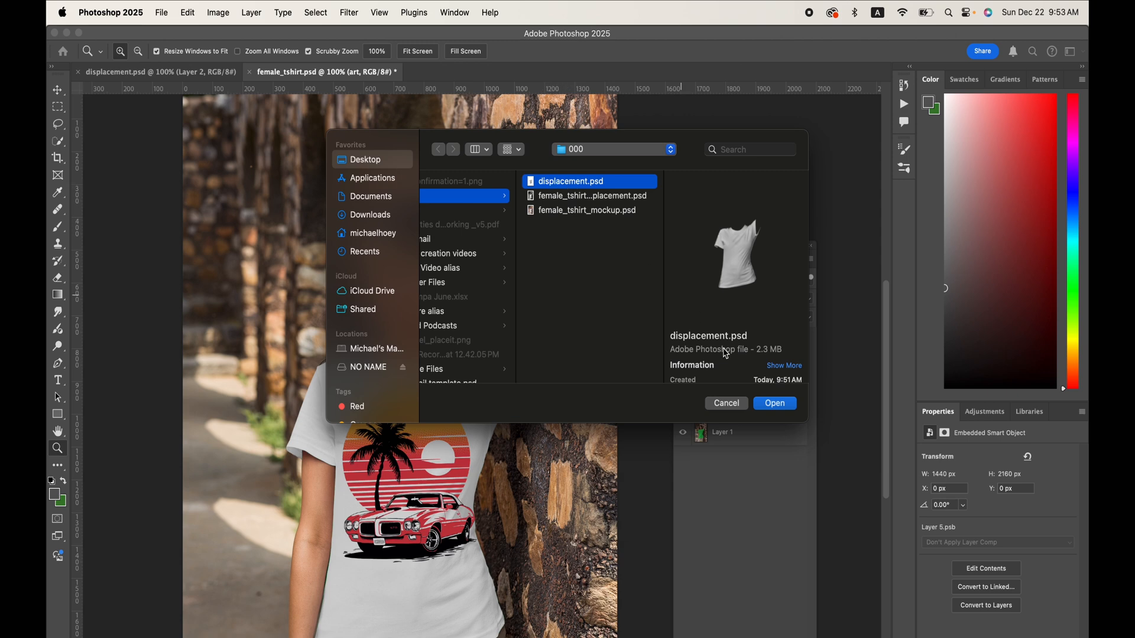
pyautogui.click(773, 403)
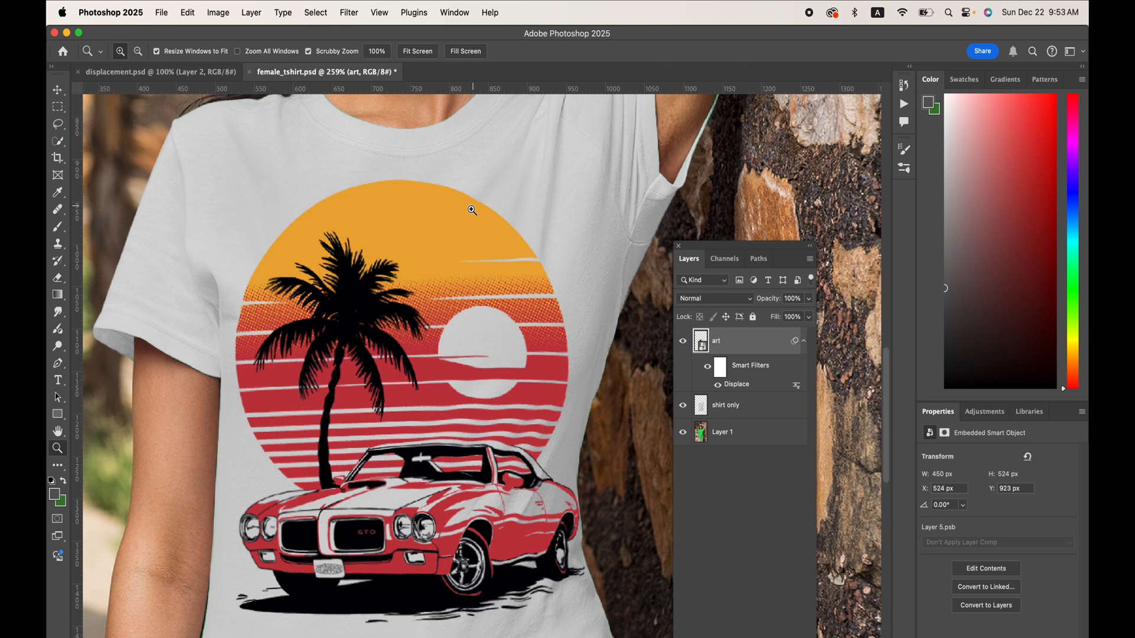
pyautogui.moveTo(476, 199)
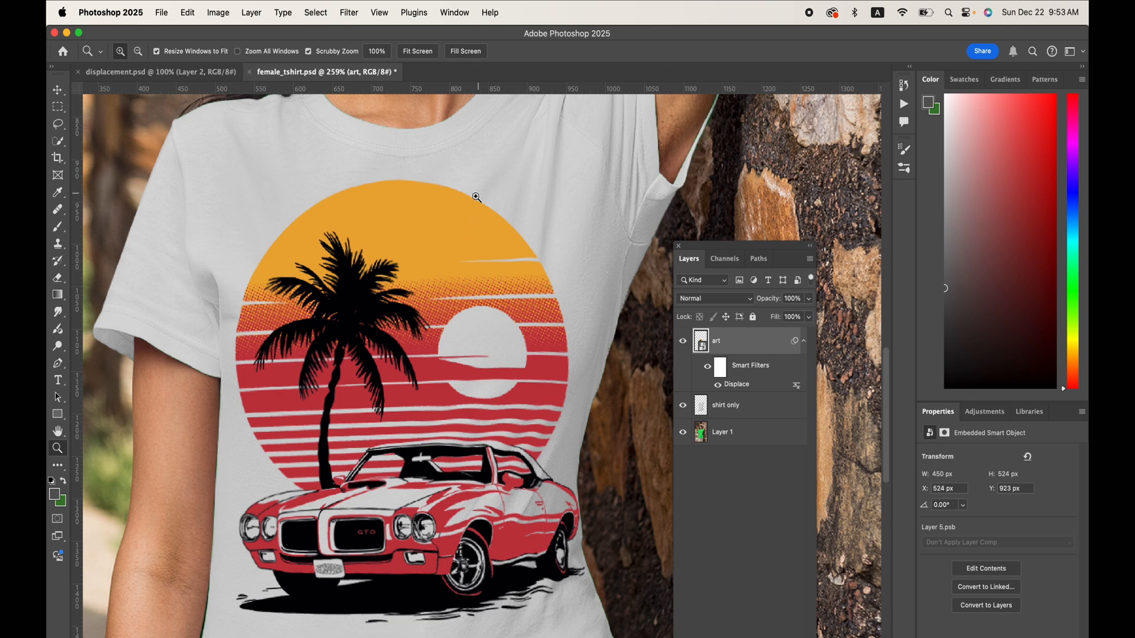
pyautogui.moveTo(440, 253)
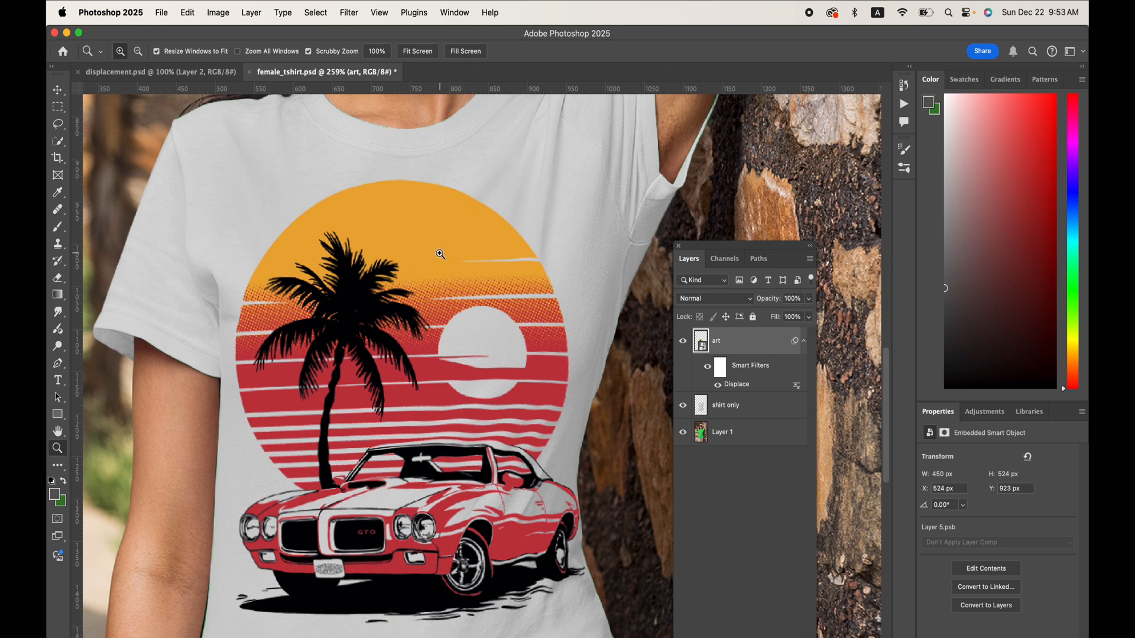
# Duplicate the shirt only layer, move the copy above the art and set it to Multiply for fabric shading
pyautogui.click(725, 404)
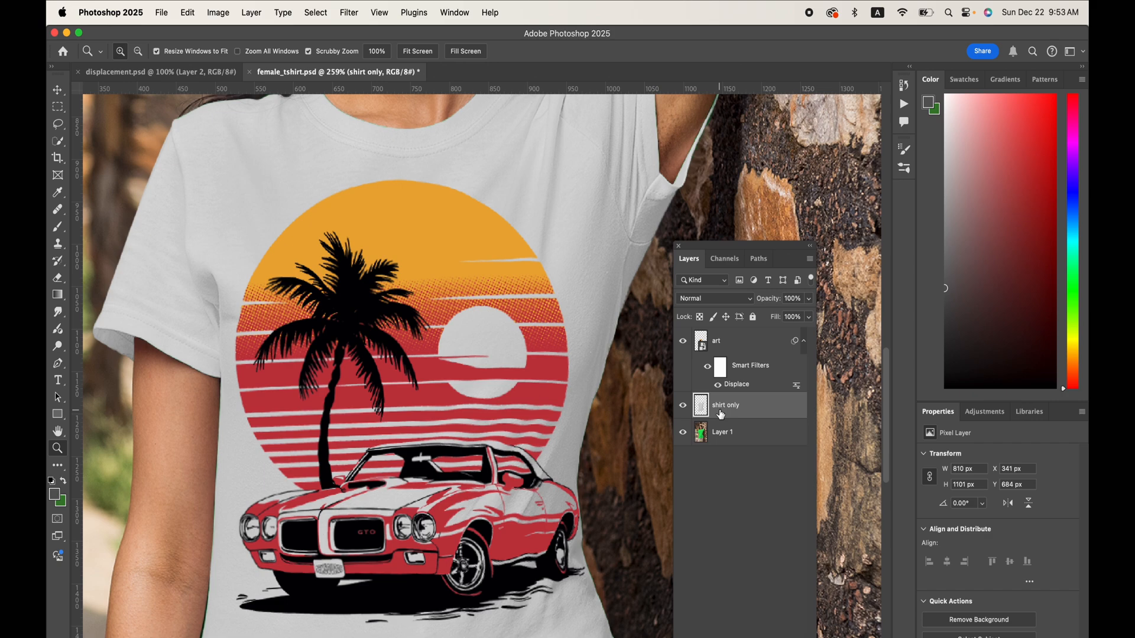
pyautogui.click(681, 405)
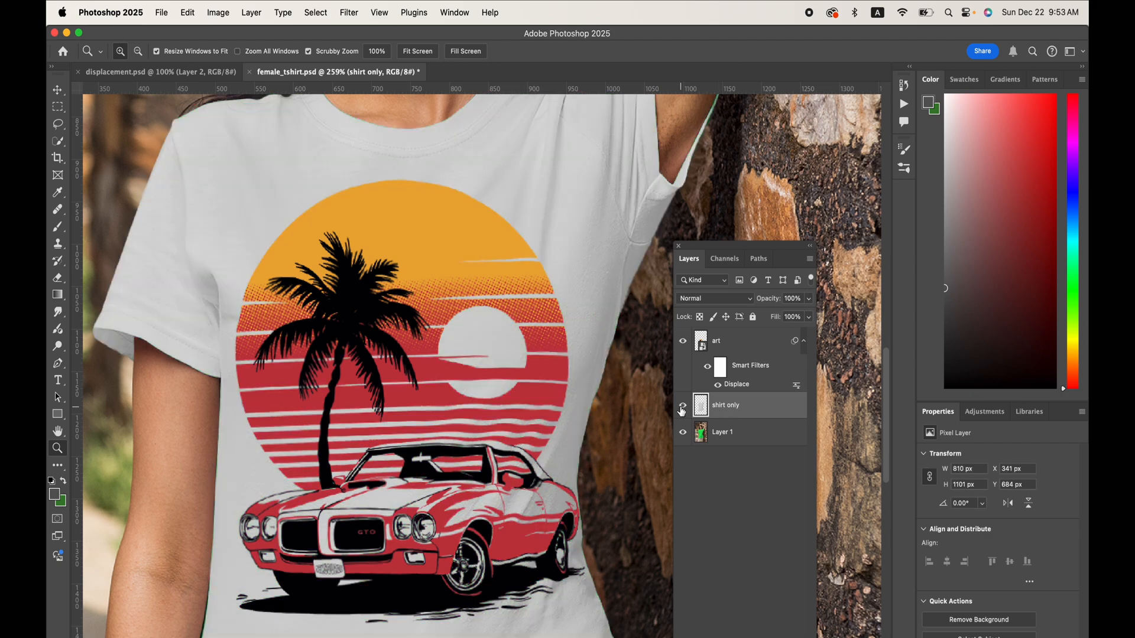
pyautogui.click(681, 409)
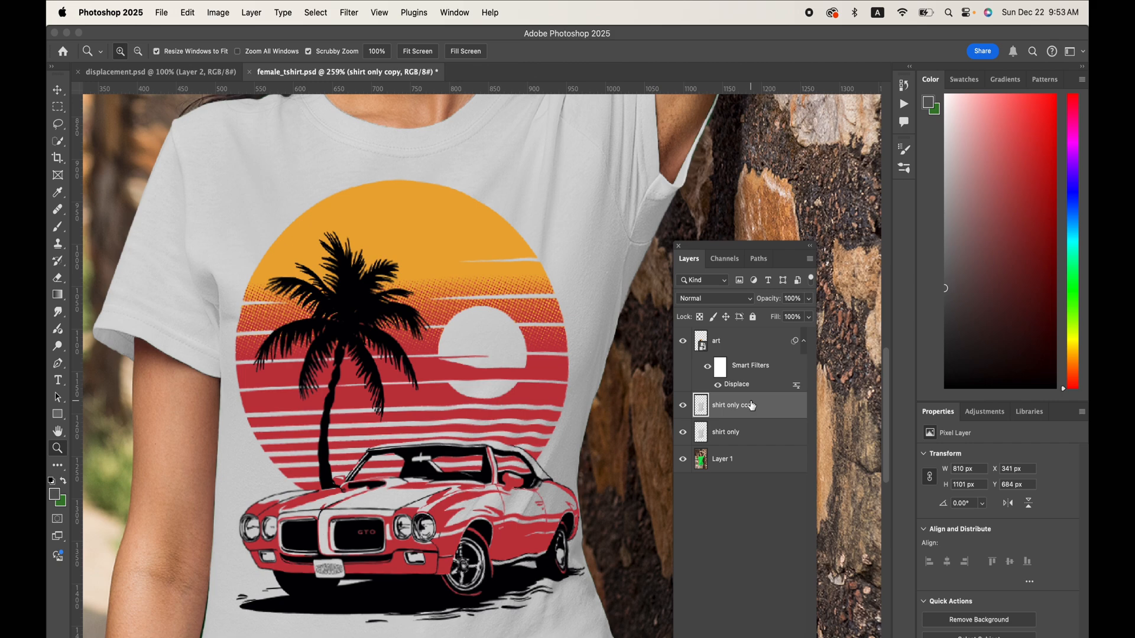
pyautogui.click(682, 341)
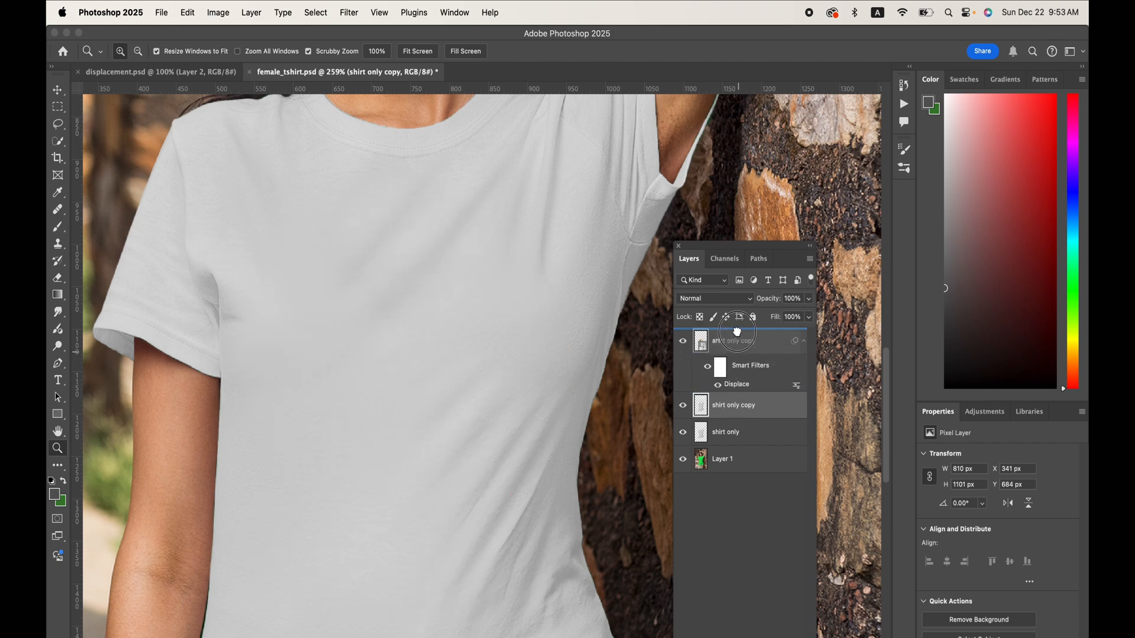
pyautogui.click(715, 298)
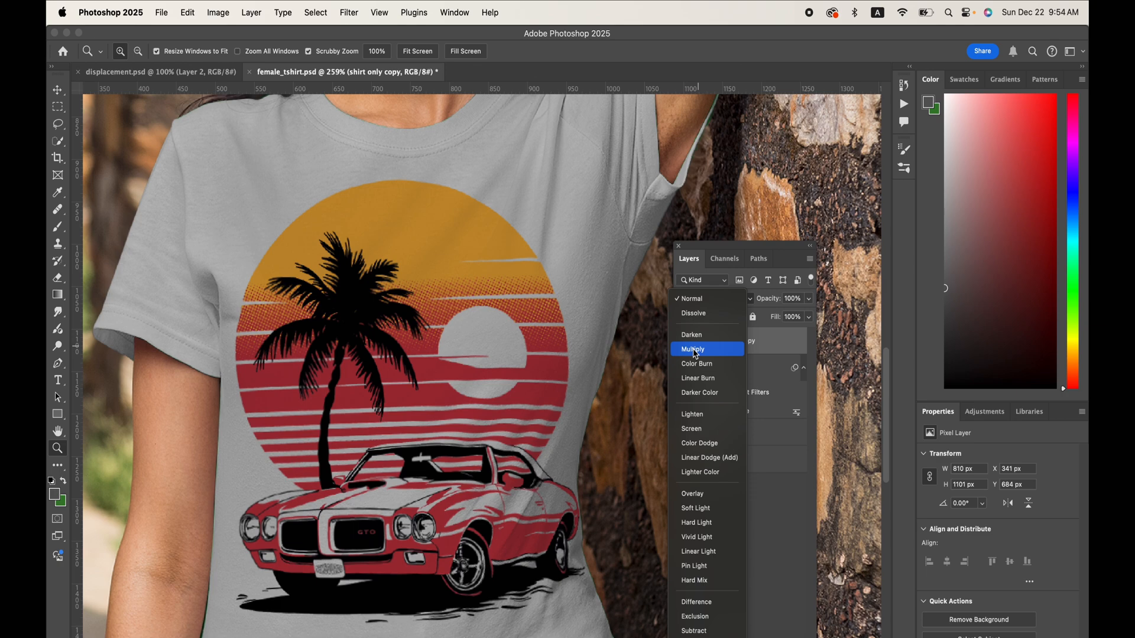
pyautogui.moveTo(698, 379)
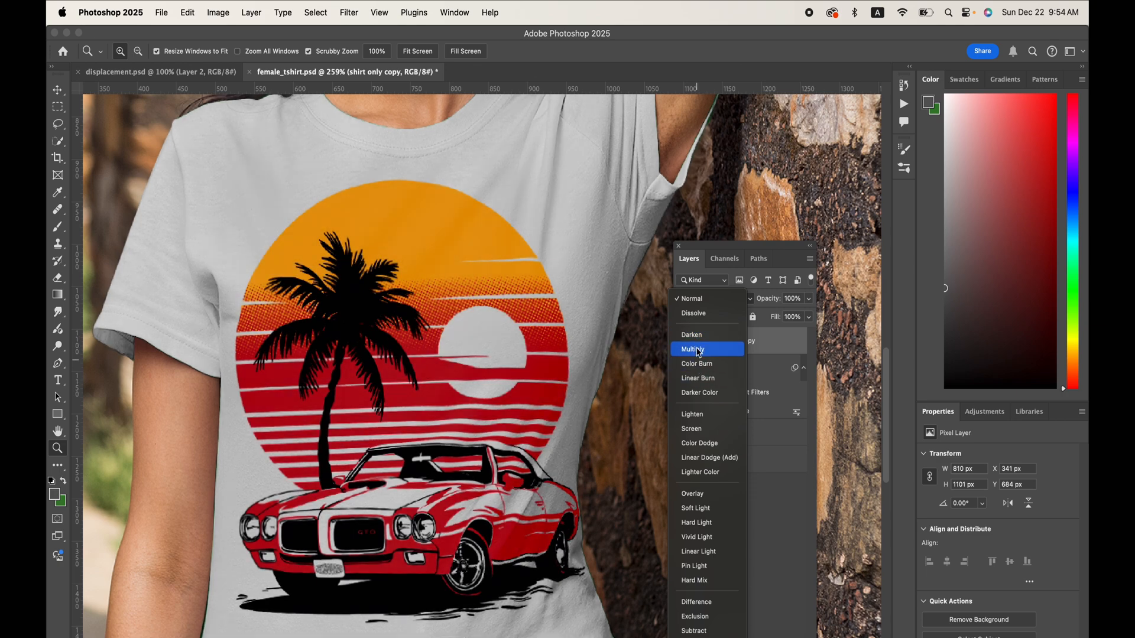
pyautogui.click(693, 349)
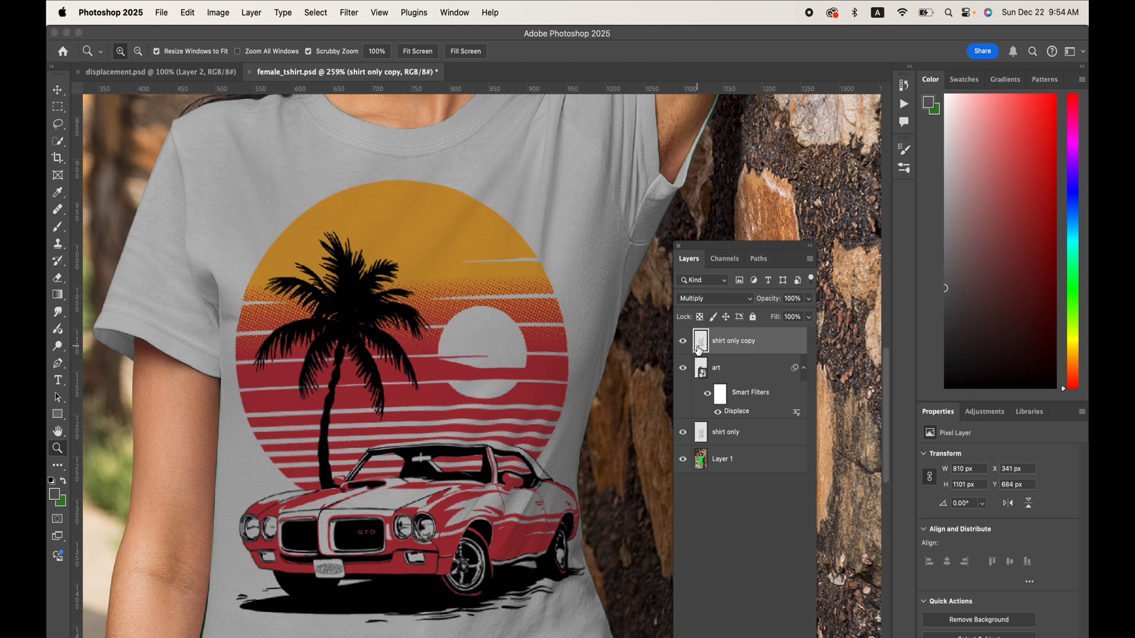
pyautogui.moveTo(657, 324)
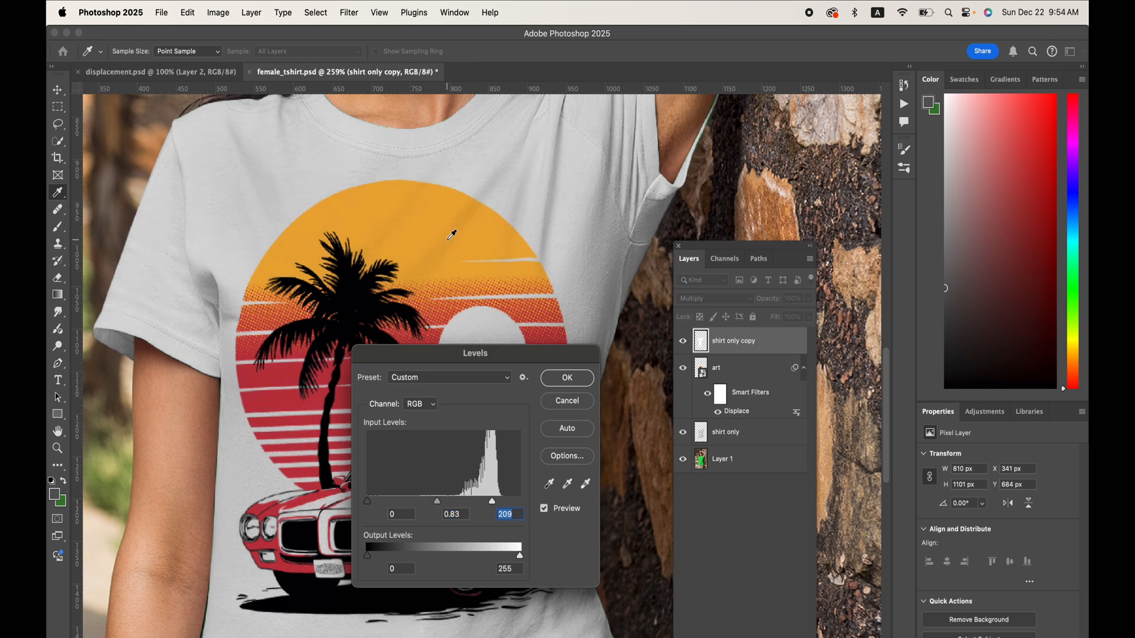
pyautogui.moveTo(436, 505)
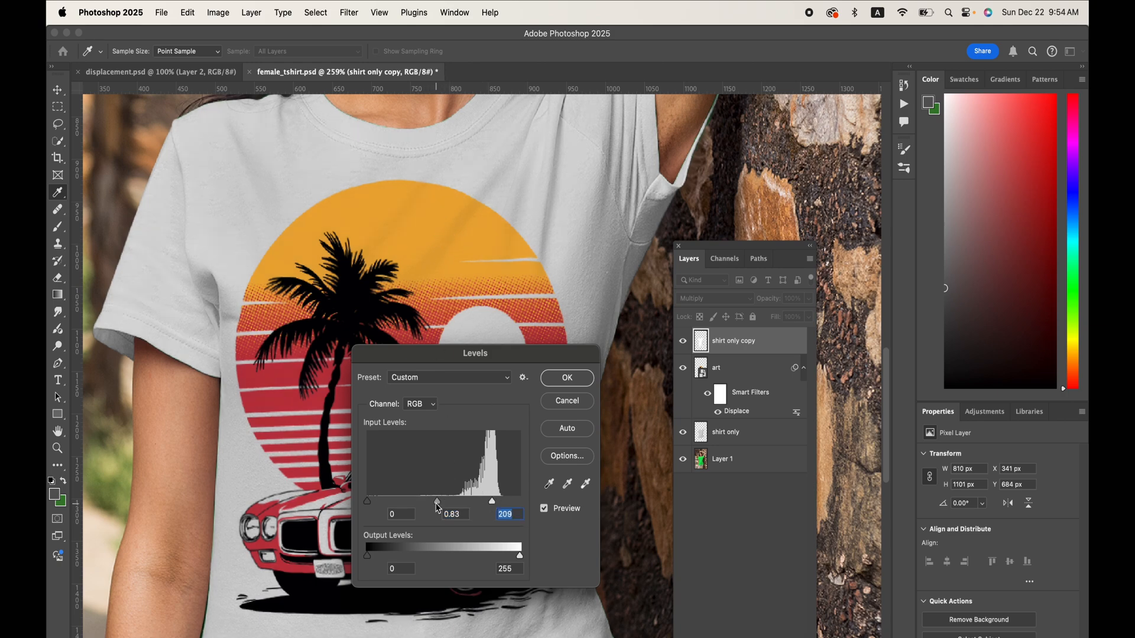
# Brighten the multiply shirt copy with Levels 0, 0.83, 209 and toggle it to compare the shading
pyautogui.click(567, 378)
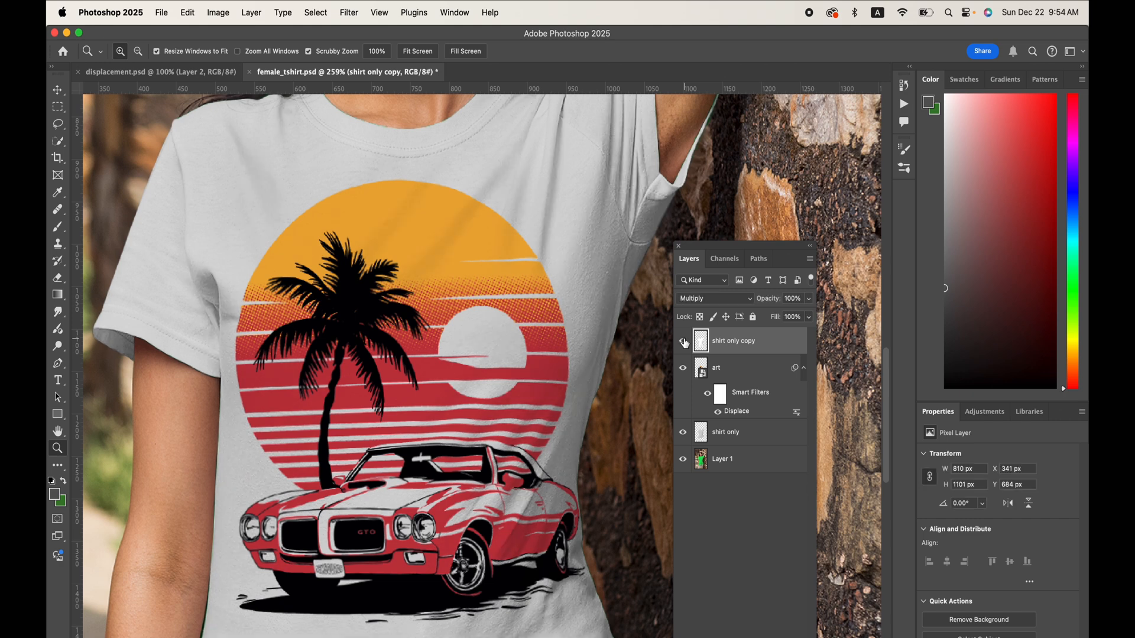
pyautogui.click(681, 340)
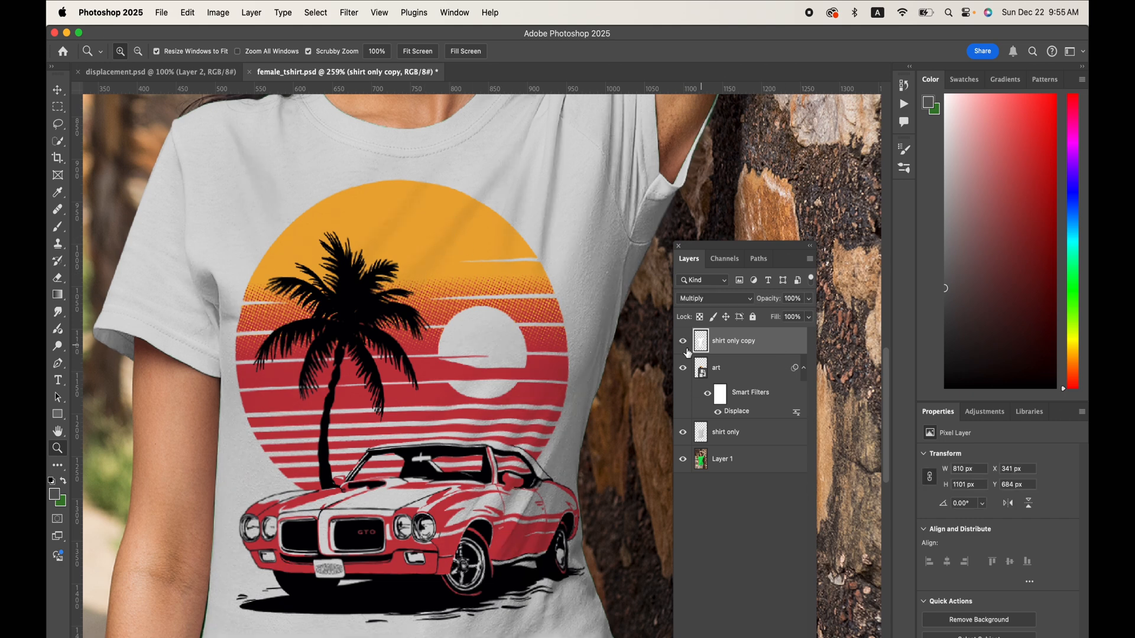
pyautogui.click(683, 344)
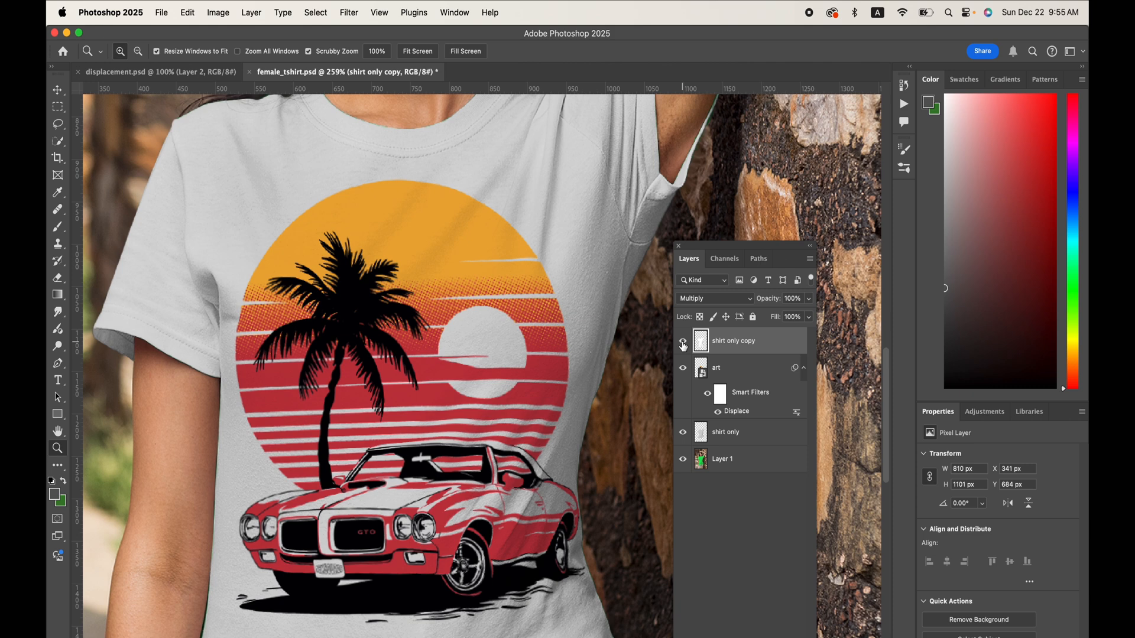
# Mask the multiply shirt copy to the artwork's selection and compare the full mockup with and without the shading
pyautogui.click(682, 344)
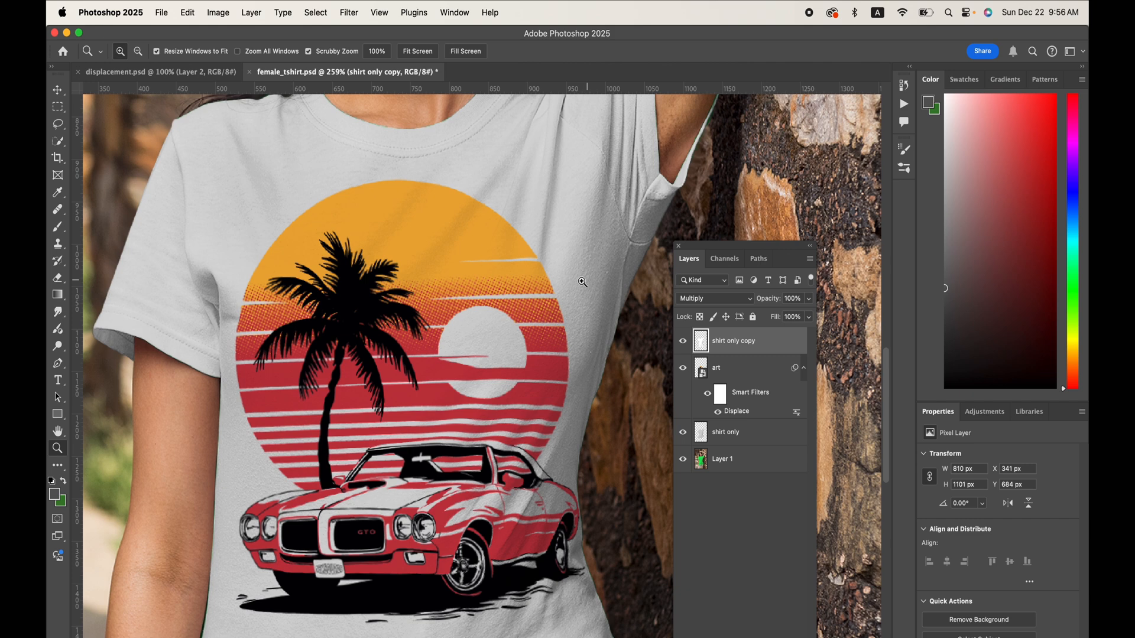
pyautogui.moveTo(471, 219)
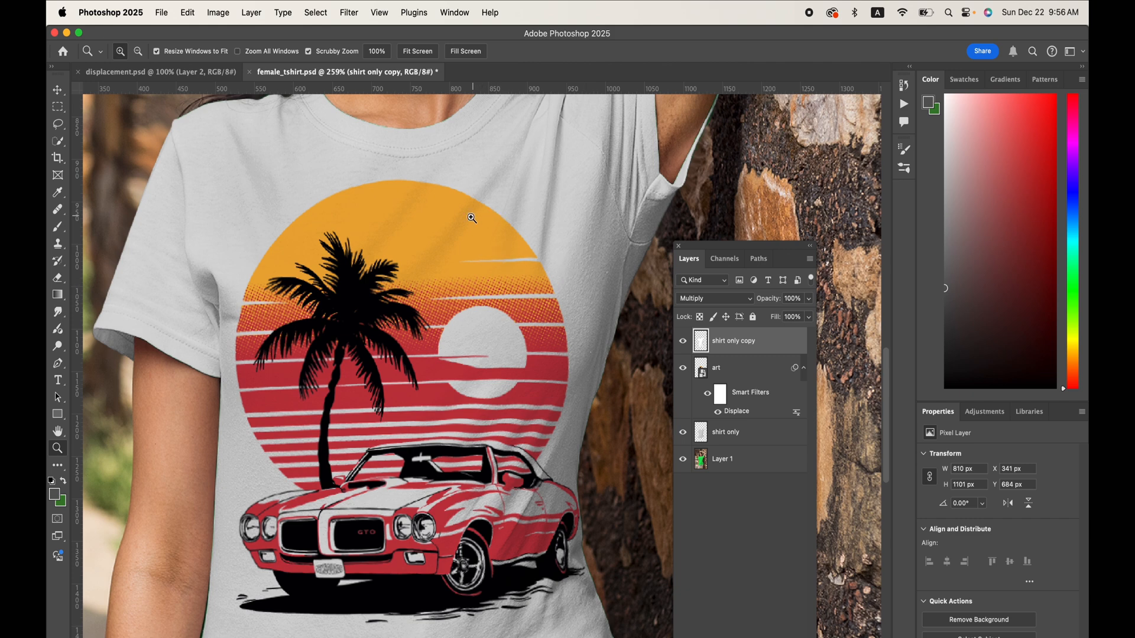
pyautogui.moveTo(447, 227)
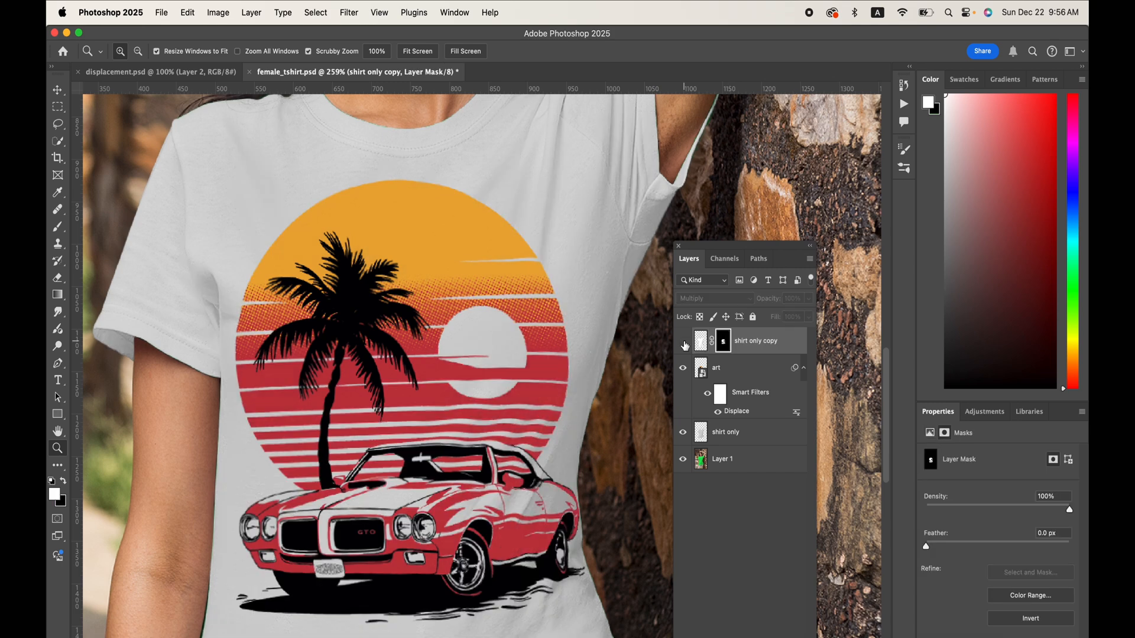
pyautogui.click(682, 341)
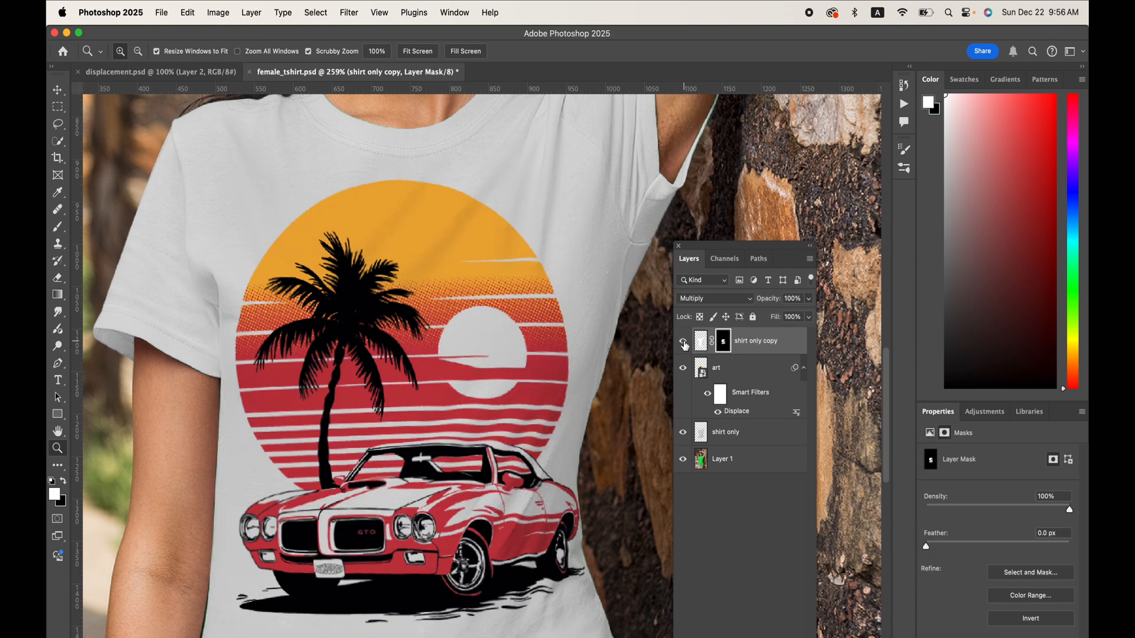
pyautogui.click(417, 51)
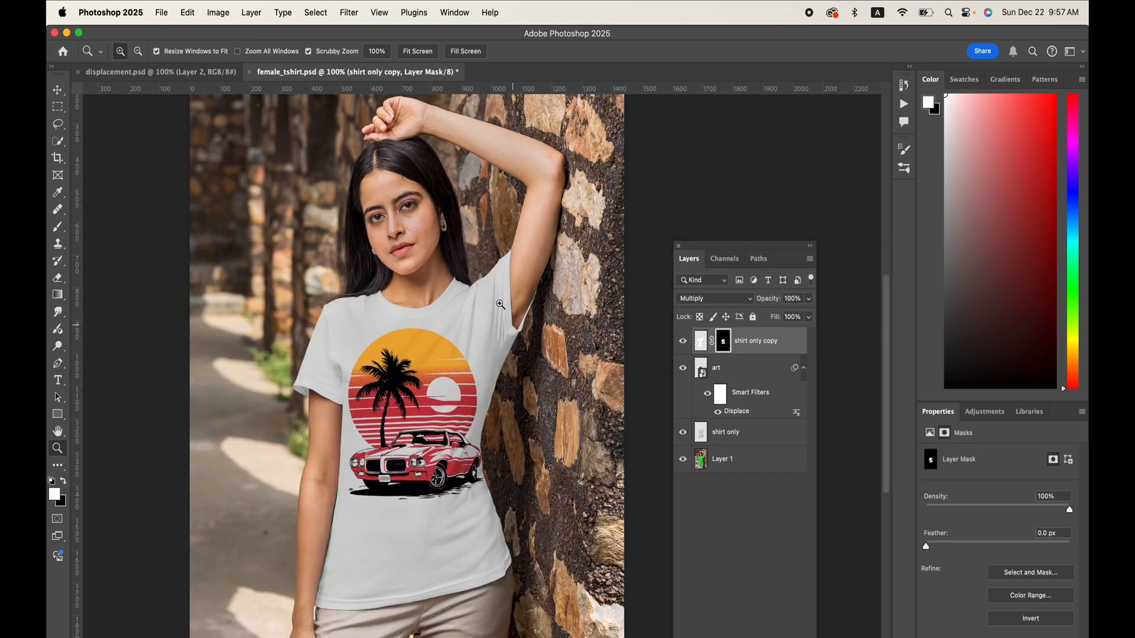